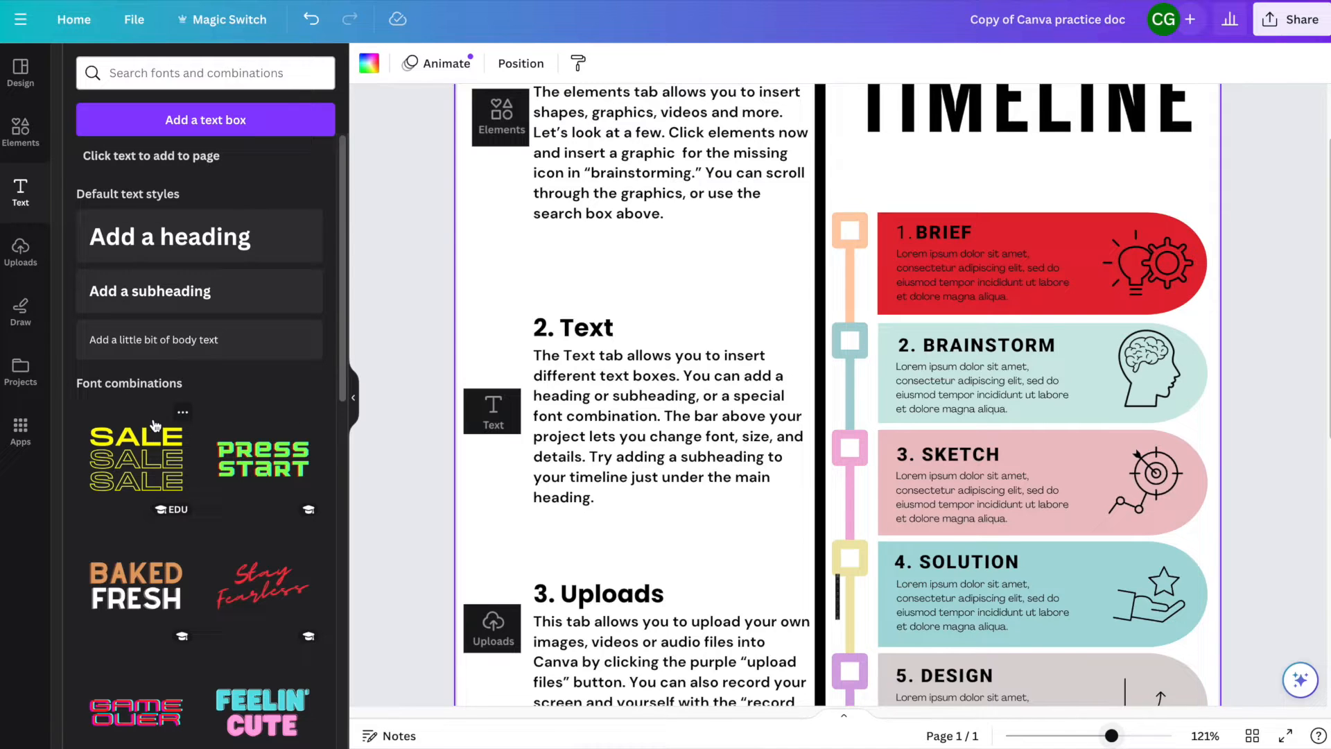
{"action": "mouse_move", "coordinate": [161, 549]}
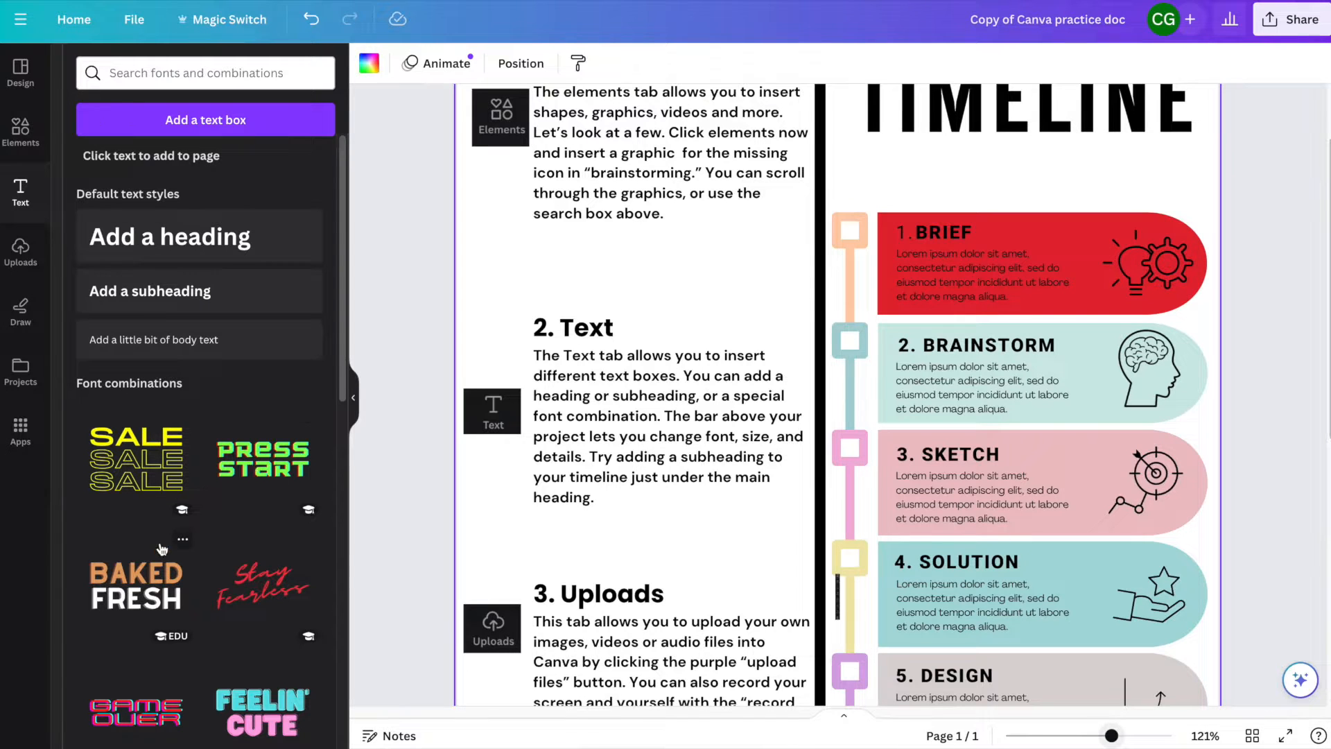
- Scroll the Font combinations list to find the 'tis the season combination
{"action": "scroll", "scroll_direction": "down", "scroll_amount": 3}
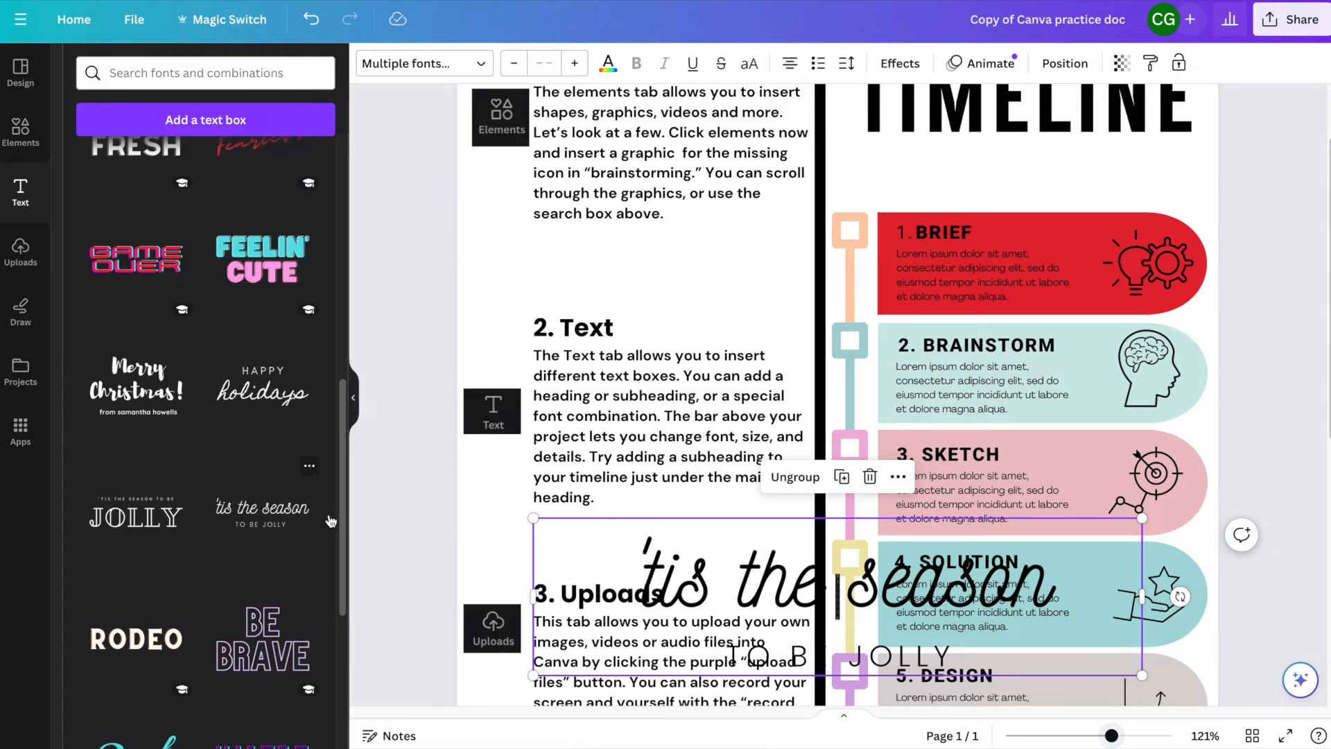
- Move the combination near the page top and reword it to Hello / THIS IS A CHANGE
{"action": "left_click_drag", "start_coordinate": [836, 594], "coordinate": [731, 288]}
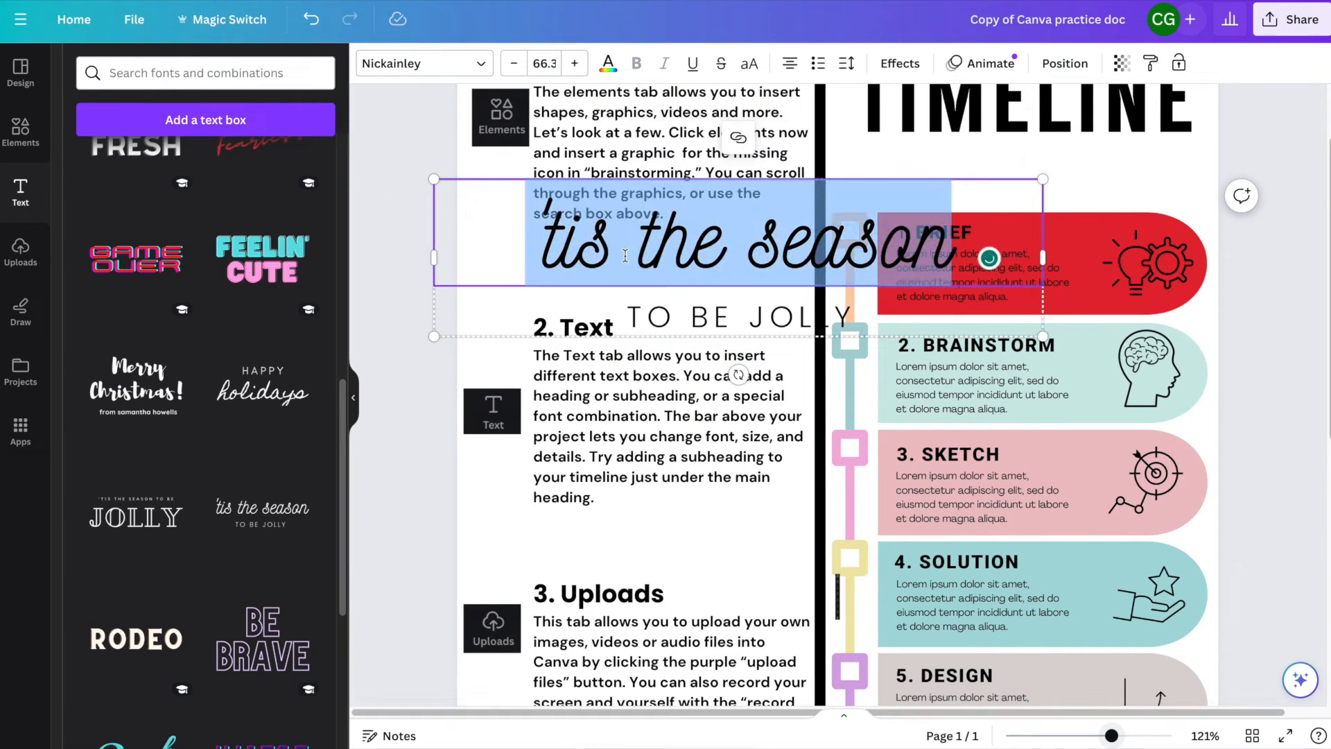
{"action": "type", "text": "Hello"}
{"action": "left_click", "coordinate": [740, 317]}
{"action": "type", "text": "THIS IS A CHANGE"}
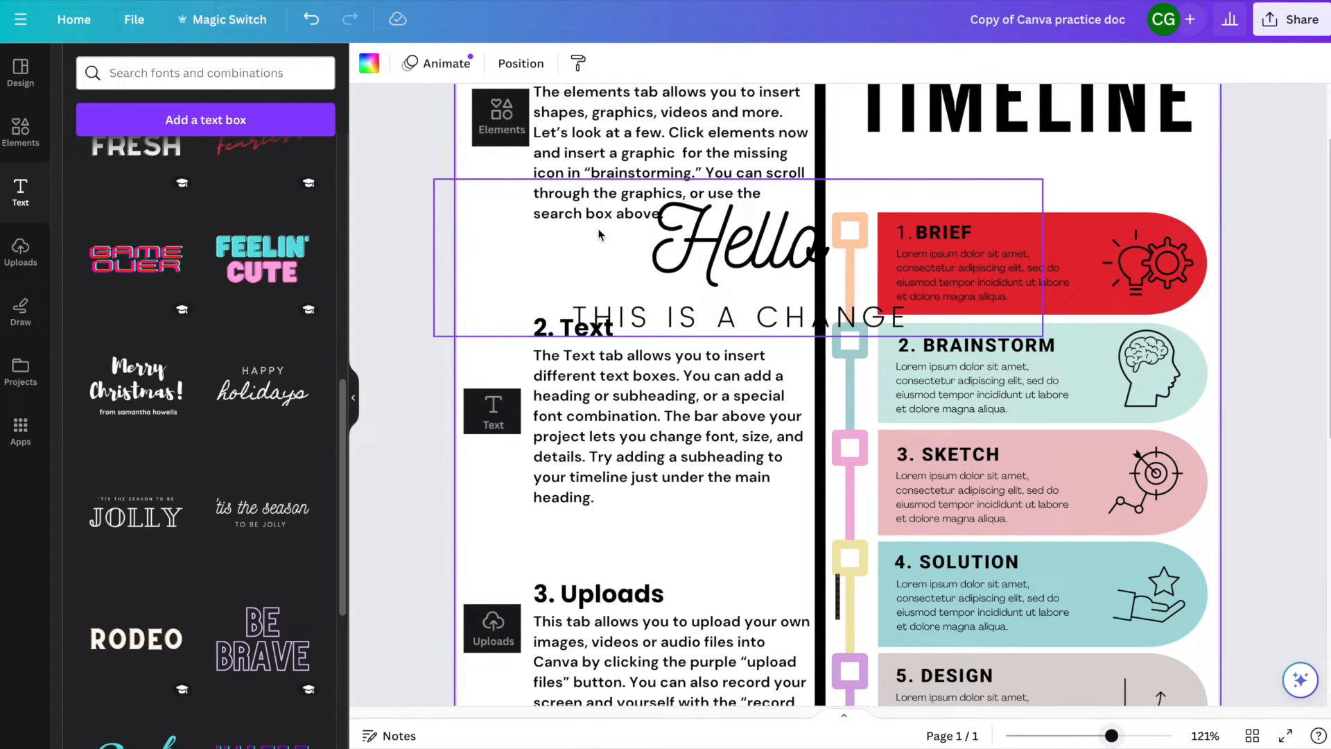
{"action": "left_click", "coordinate": [739, 259]}
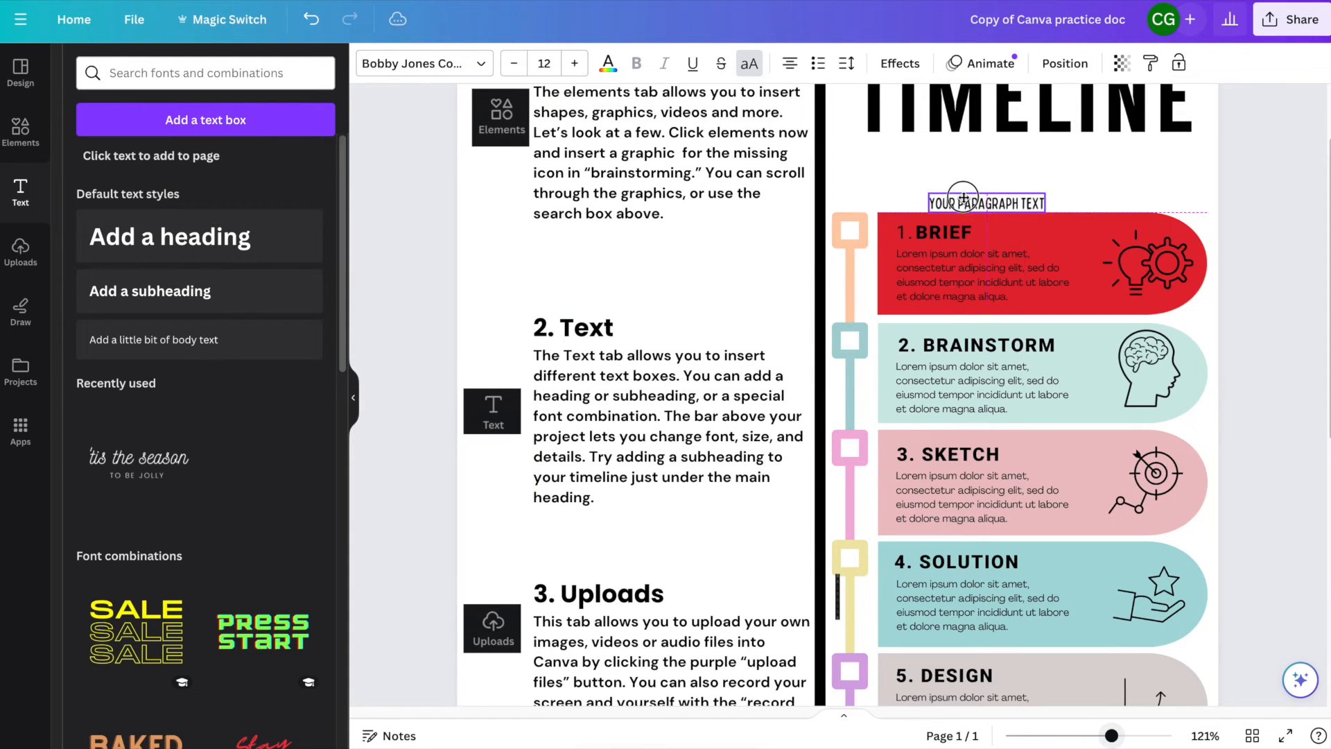
- Position the new body text under TIMELINE and replace its placeholder with REALLY COOL STUFF
{"action": "left_click_drag", "start_coordinate": [960, 202], "coordinate": [927, 171]}
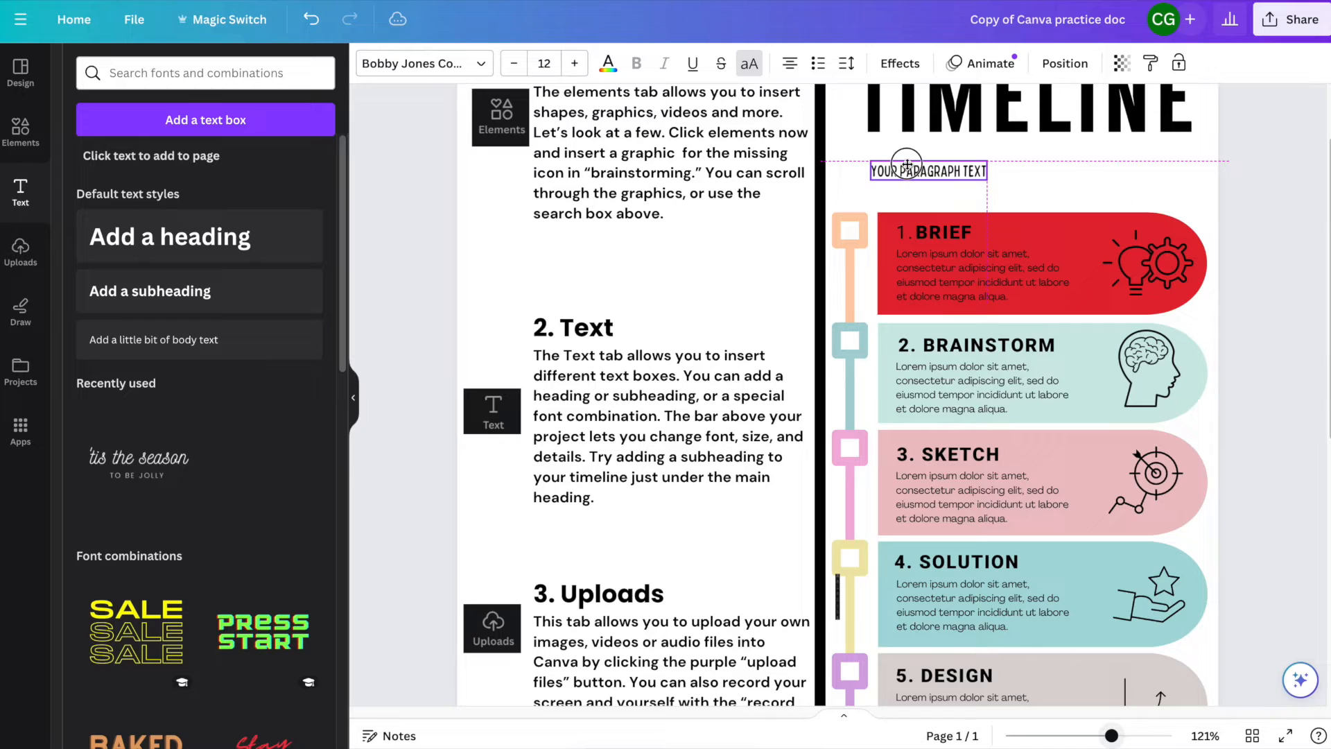
{"action": "left_click", "coordinate": [927, 170]}
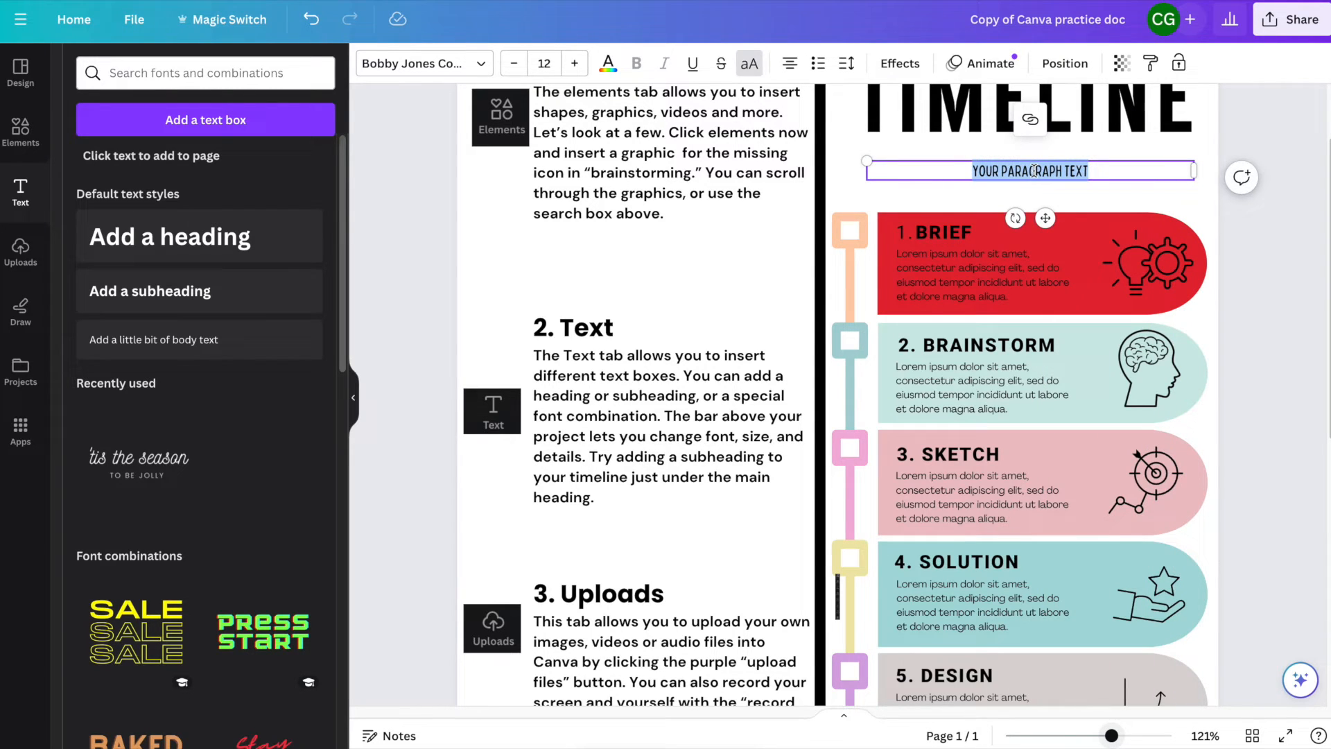
{"action": "type", "text": "REALLY"}
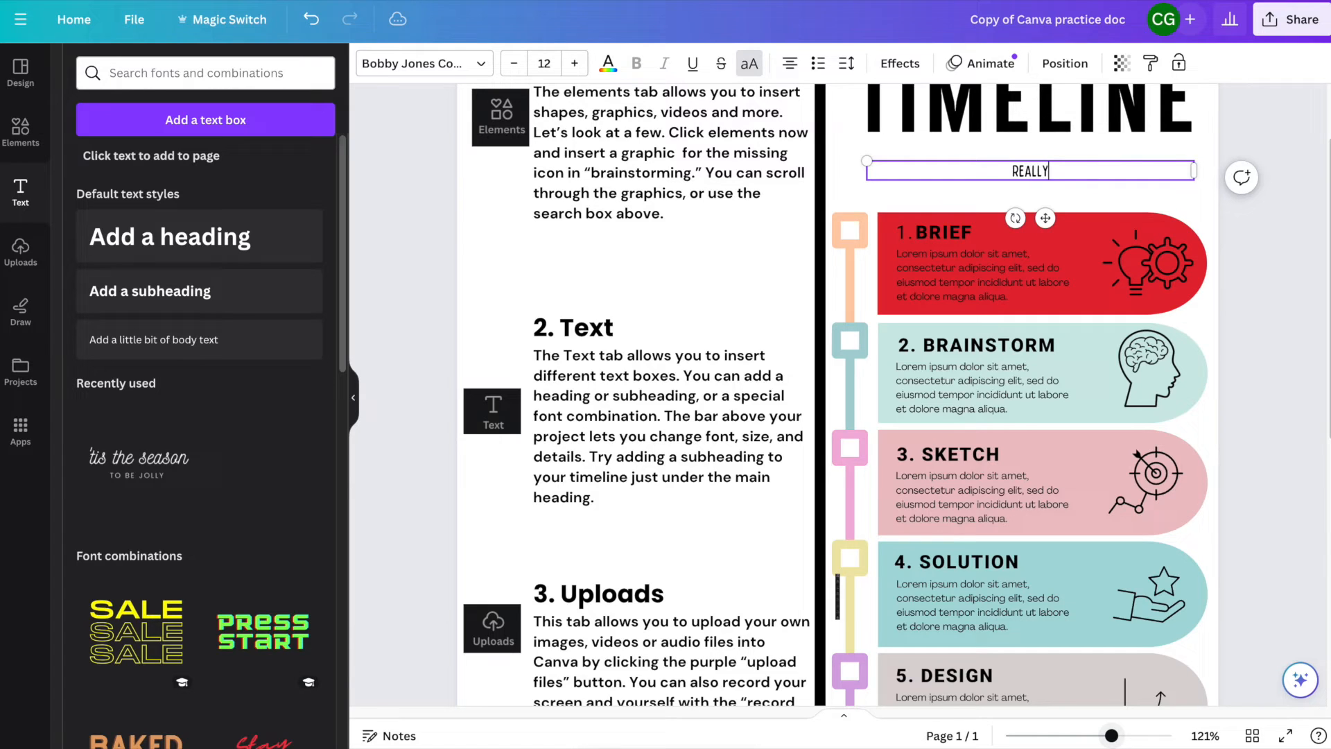
{"action": "type", "text": "COOL STUFF"}
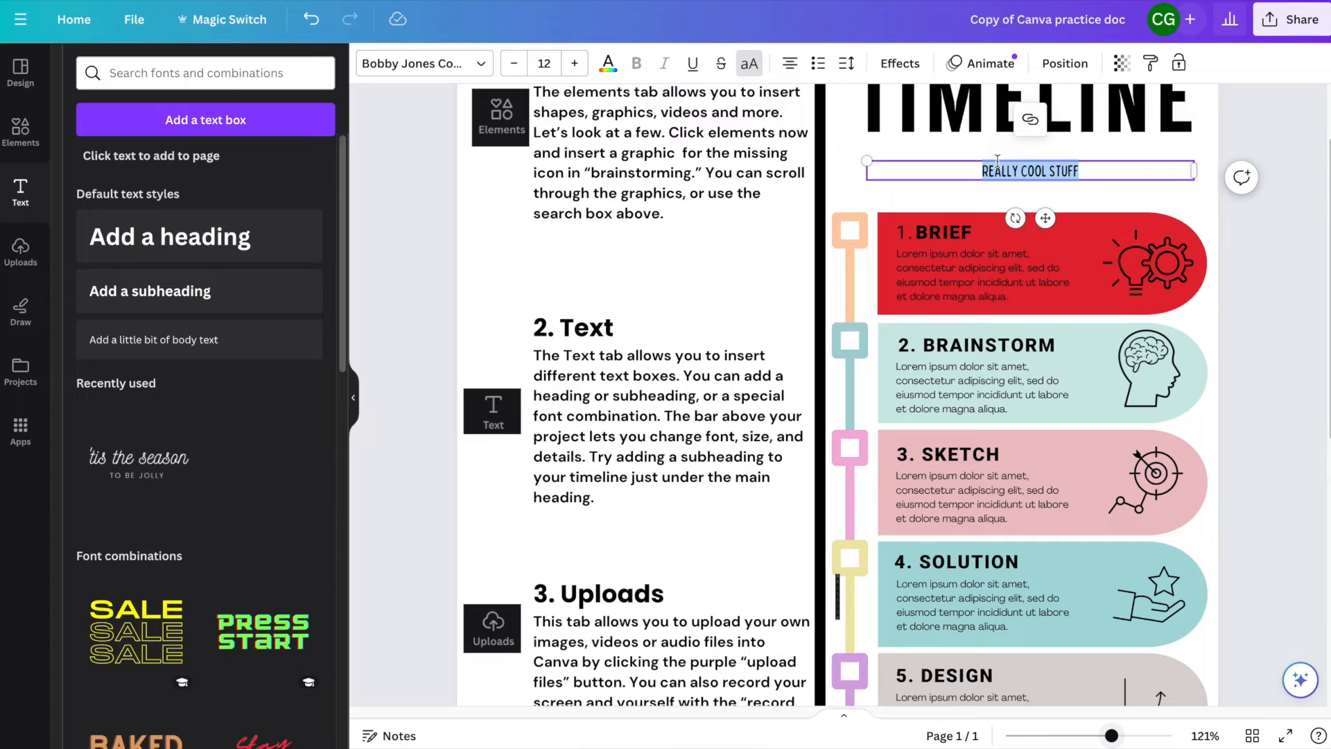
- Give the subheading the Horizon font at size 15 and a red text colour
{"action": "left_click", "coordinate": [416, 62]}
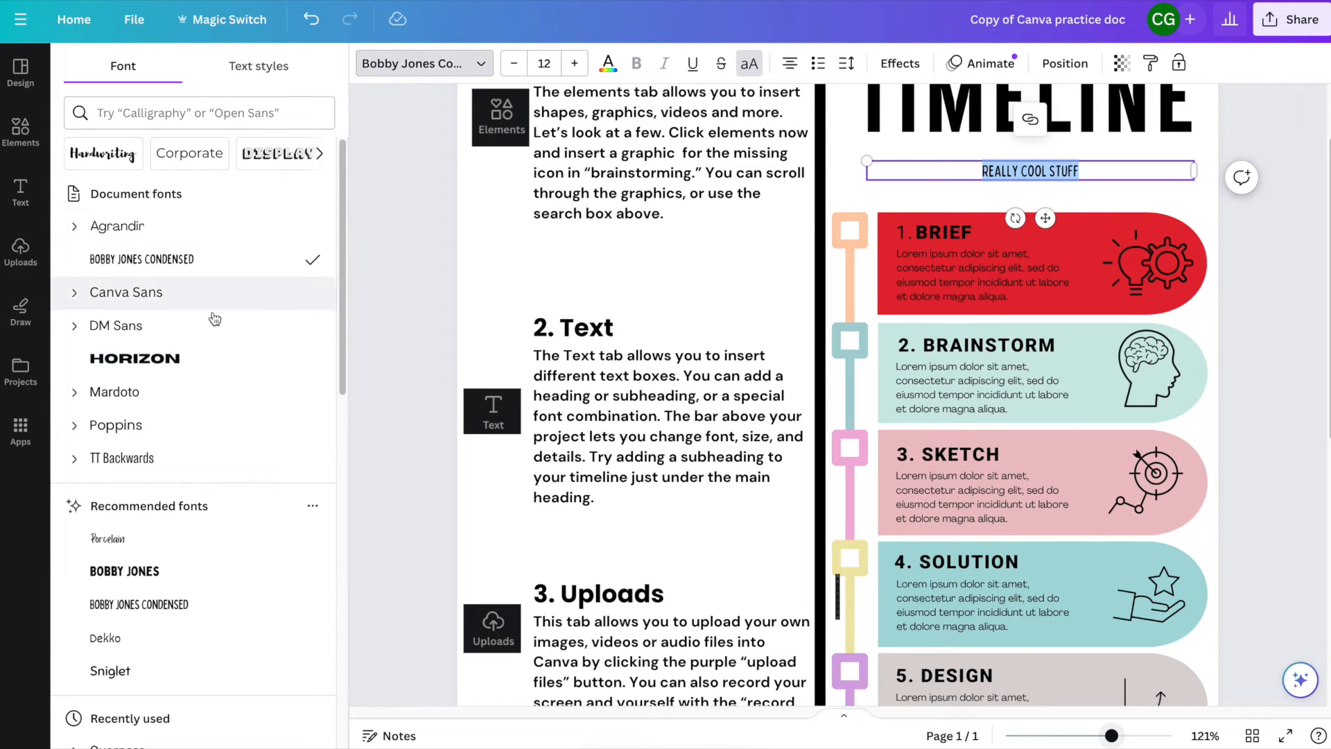
{"action": "left_click", "coordinate": [133, 358]}
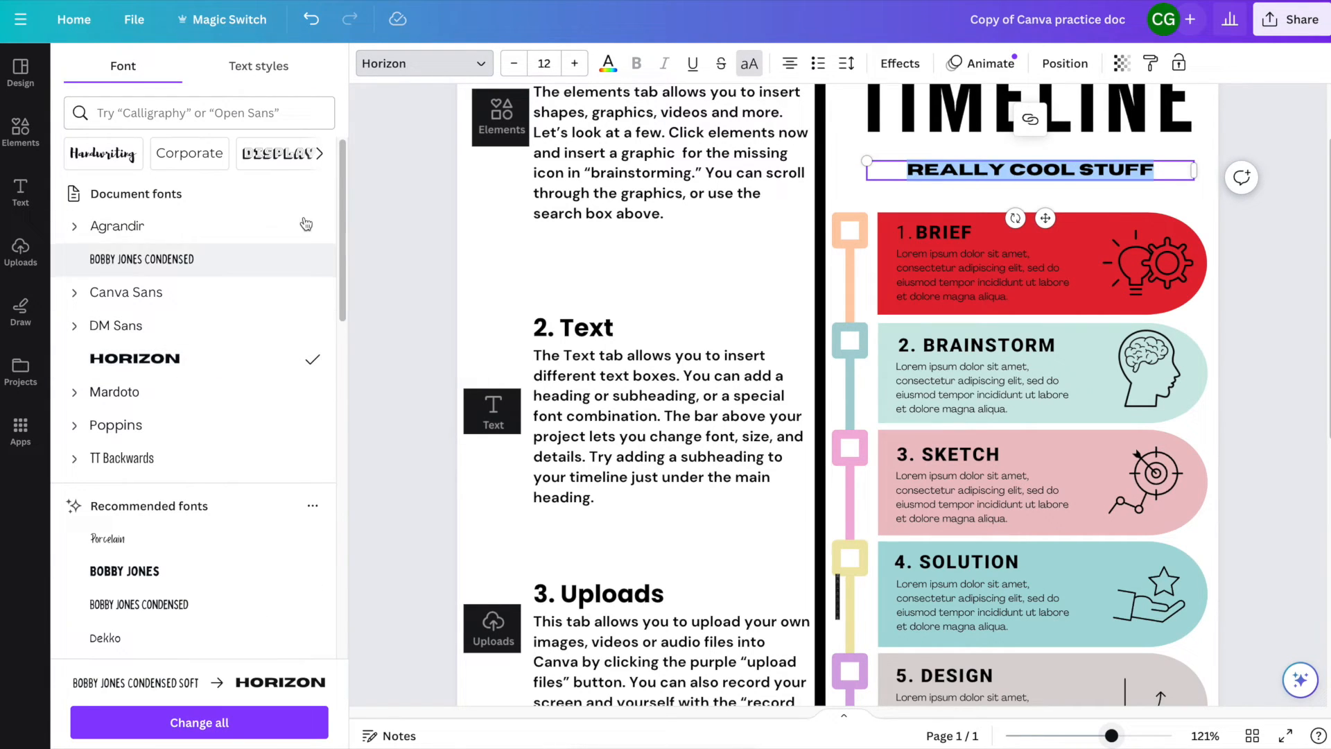
{"action": "left_click", "coordinate": [574, 62]}
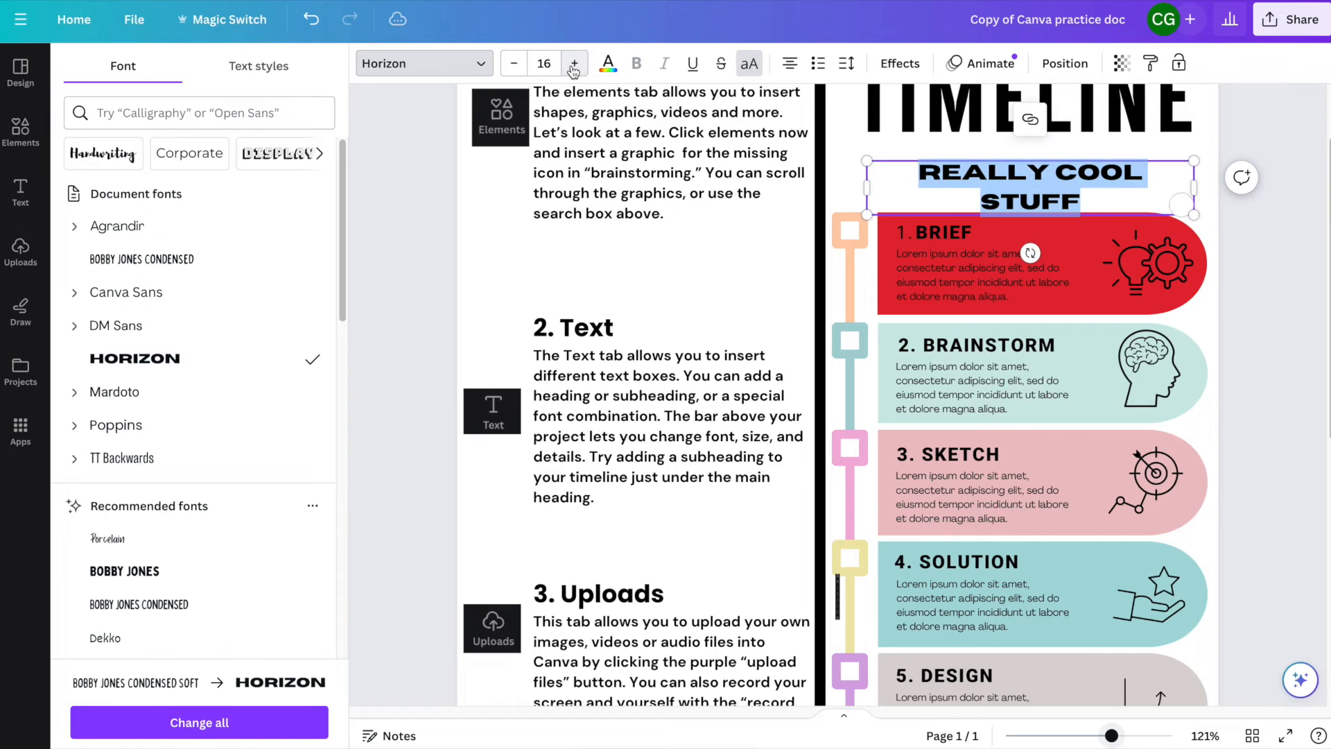
{"action": "left_click", "coordinate": [512, 62]}
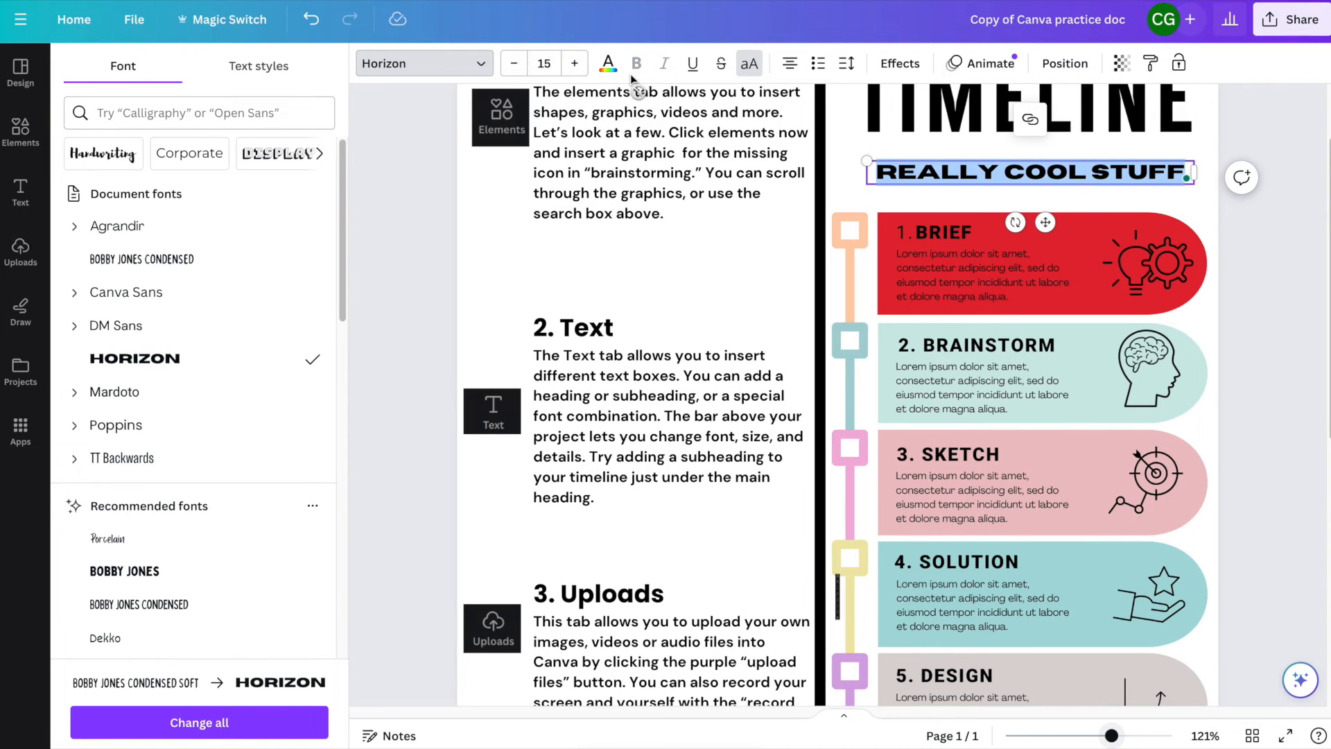
{"action": "left_click", "coordinate": [607, 62]}
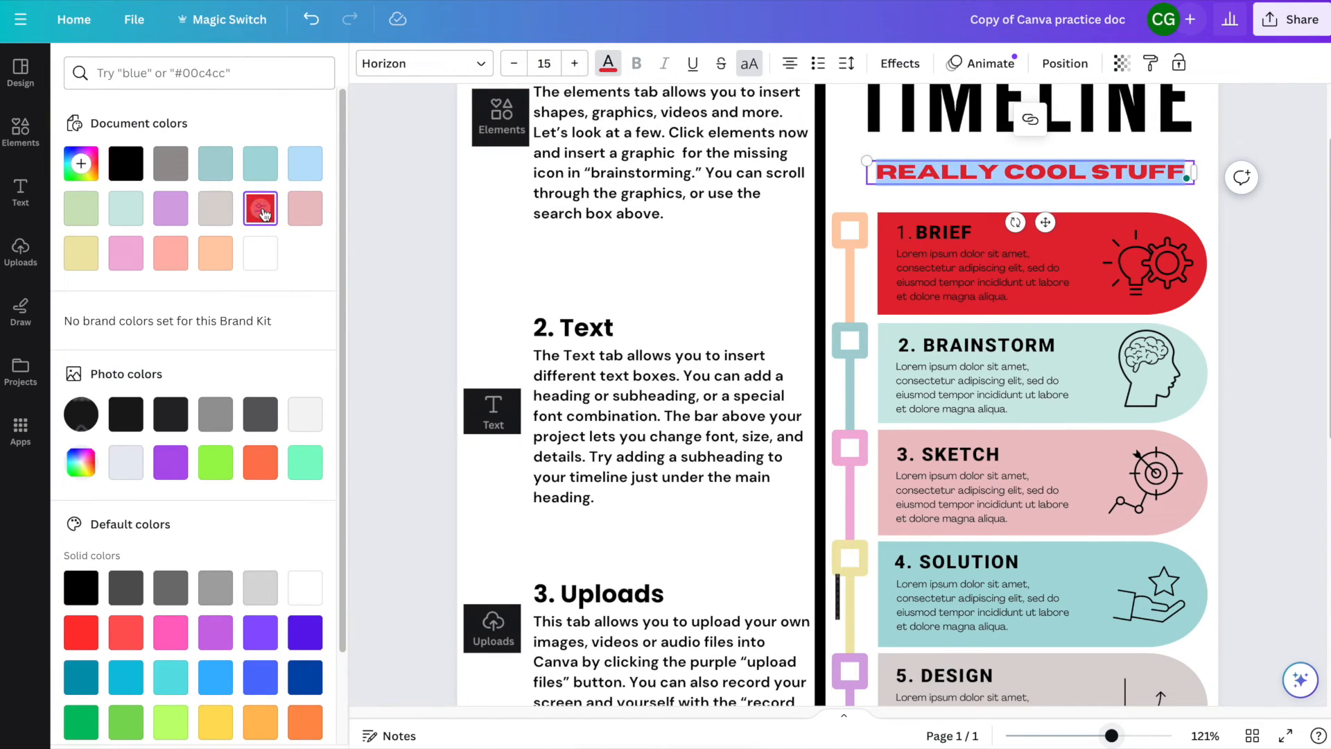